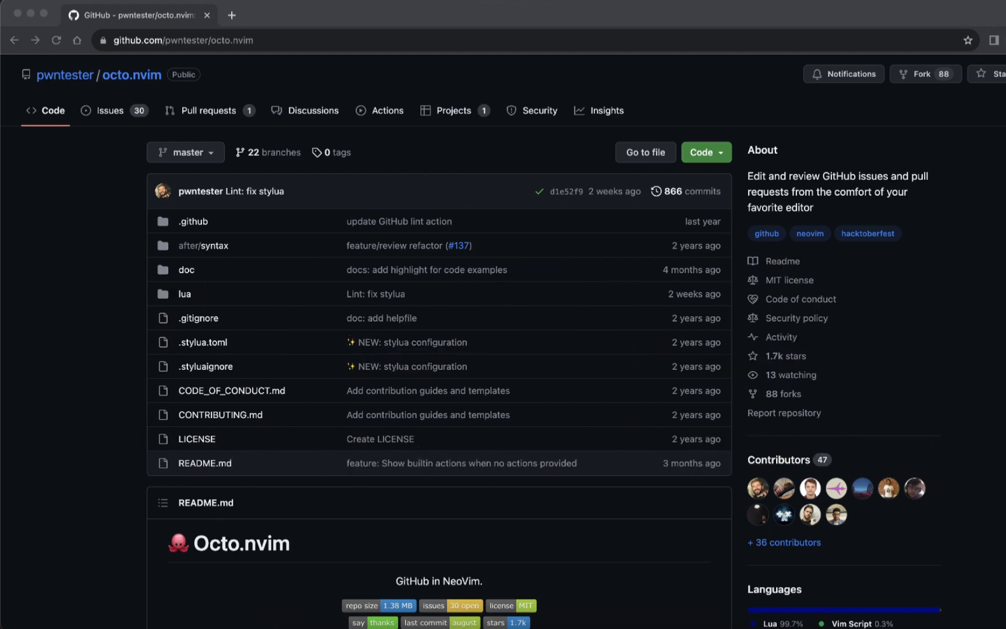
mouse_move(478, 262)
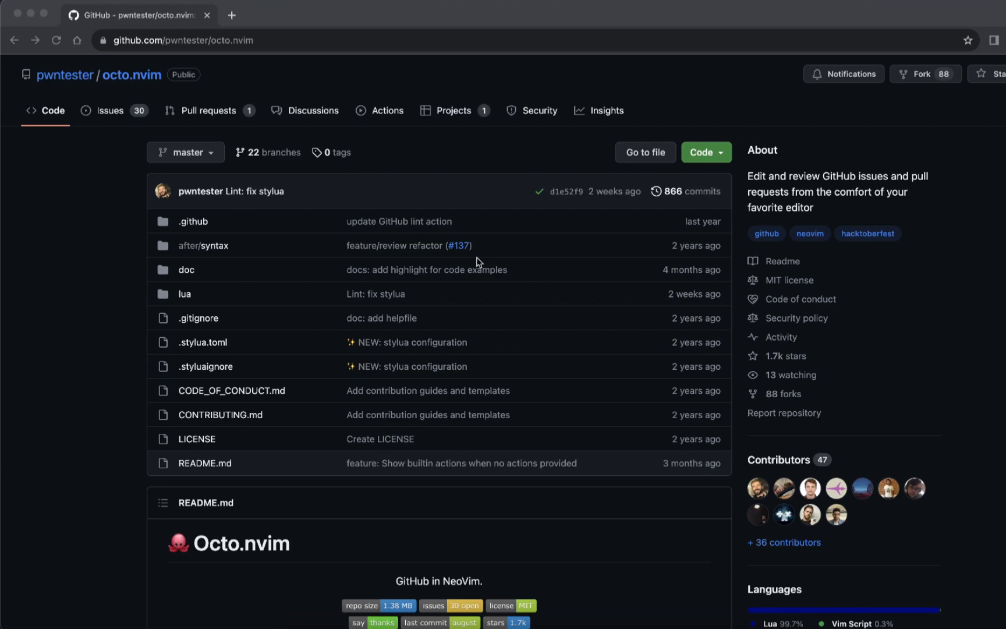
mouse_move(107, 239)
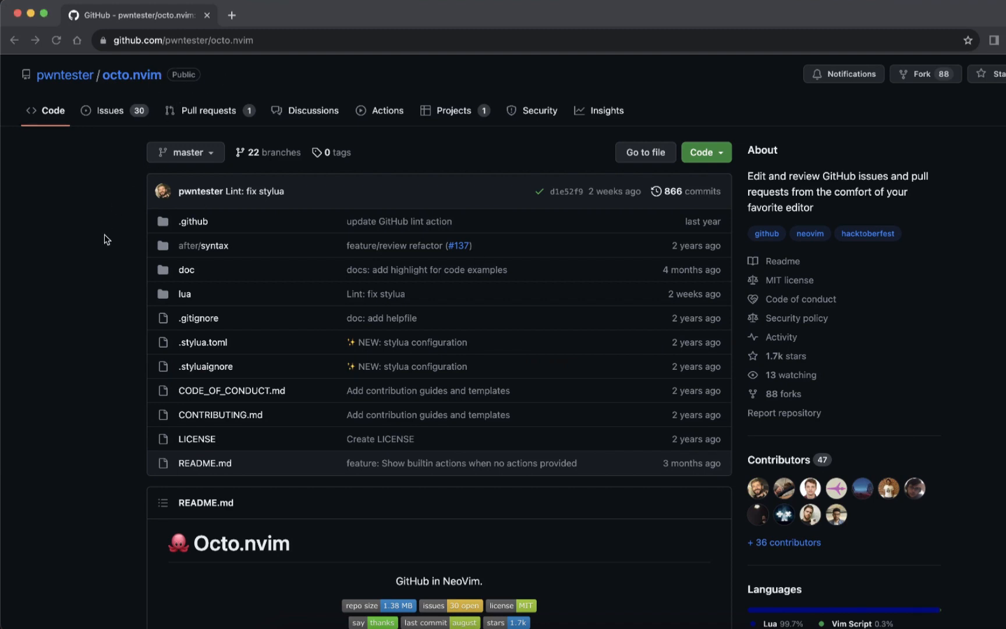
- Scroll down through the buffer to reach pull request #4, Update Plugins, for review
scroll("down", 3)
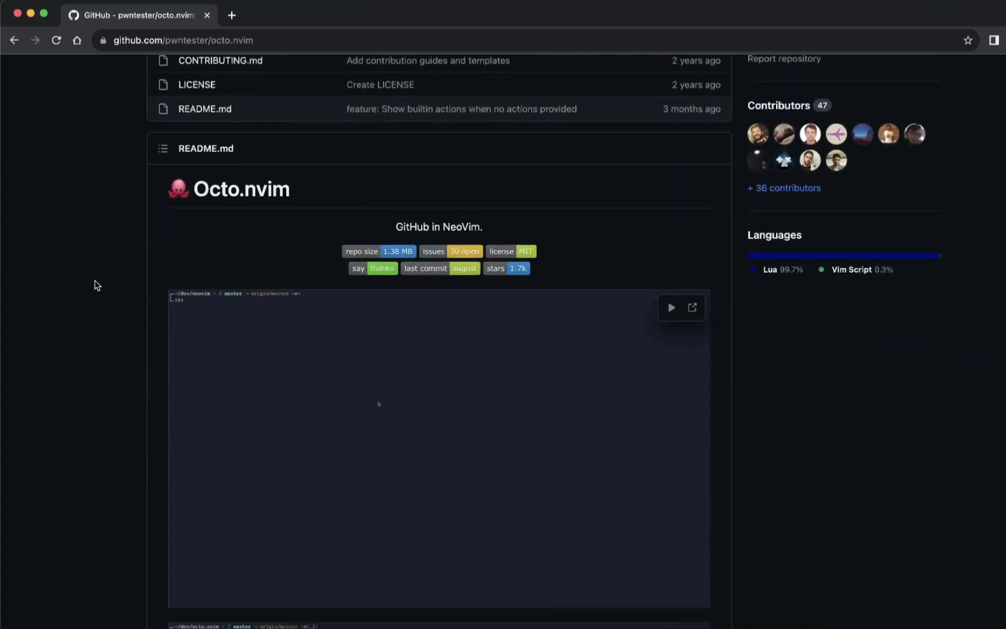
scroll("down", 3)
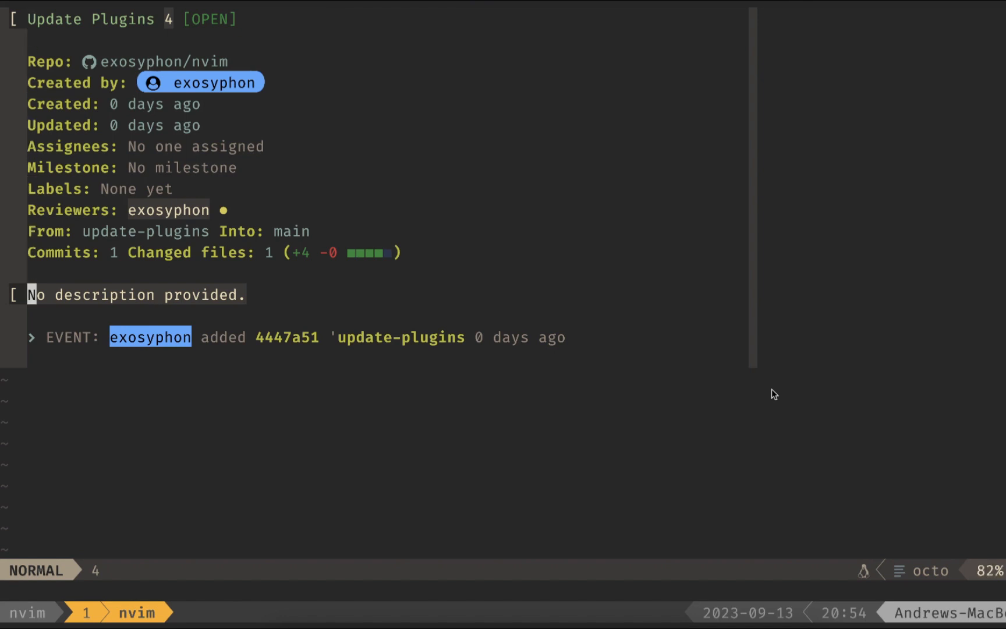
key("i")
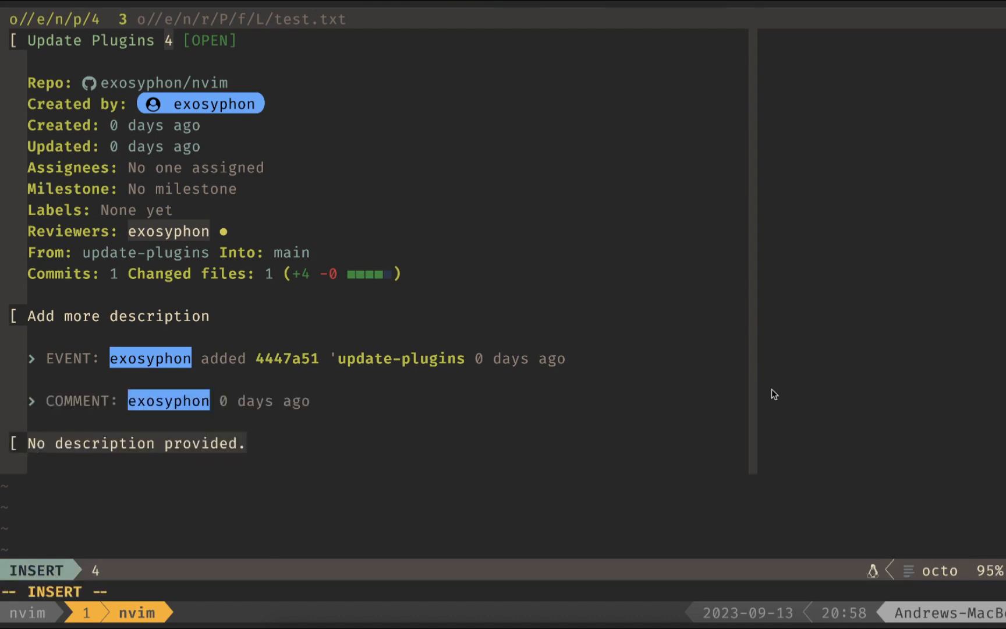
- Leave insert mode after writing the new comment below the PR description
key("Escape")
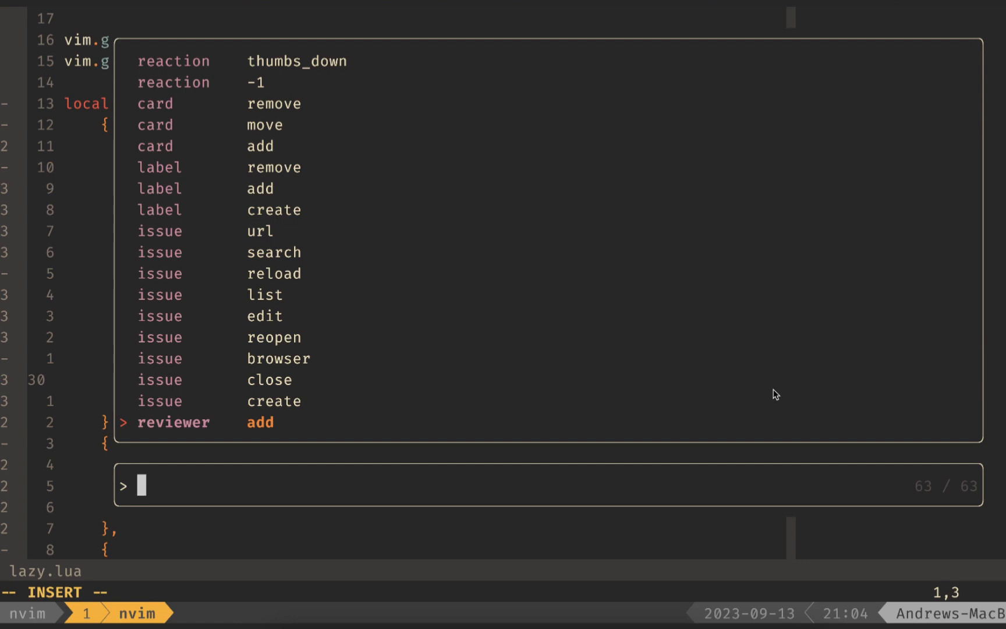
- Filter the Octo command picker with 'pr list' down to that single command
type("pr list")
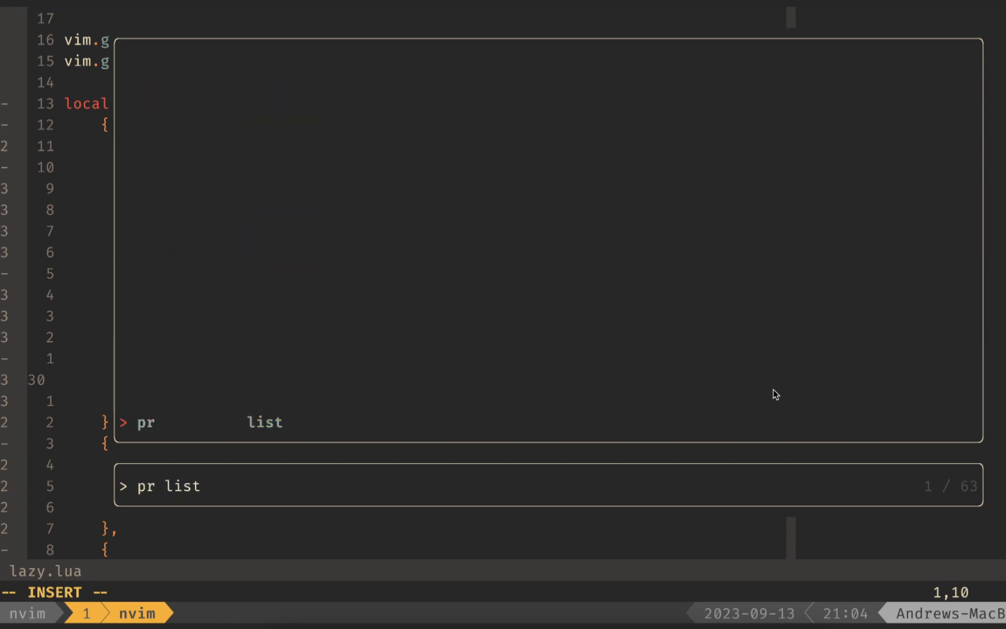